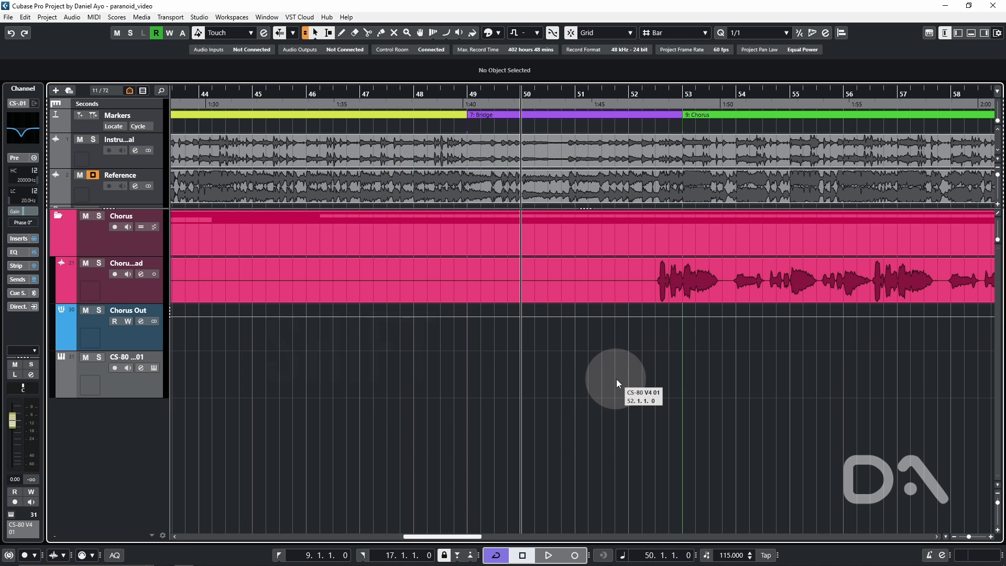
Step: Download the AutoHotkey v2.0 installer from autohotkey.com and run AutoHotkey_2.0.10_setup.exe
key("shift")
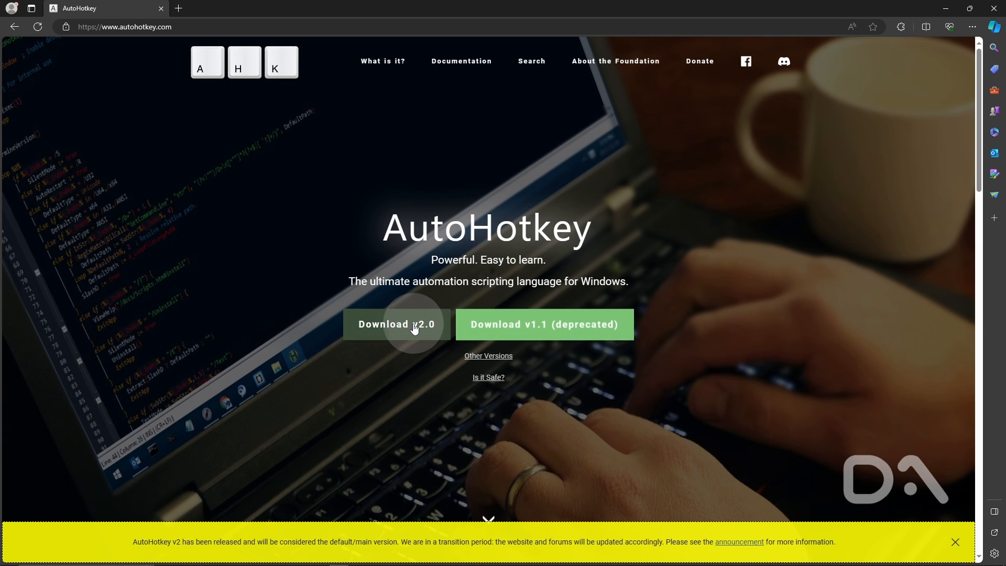
left_click(396, 324)
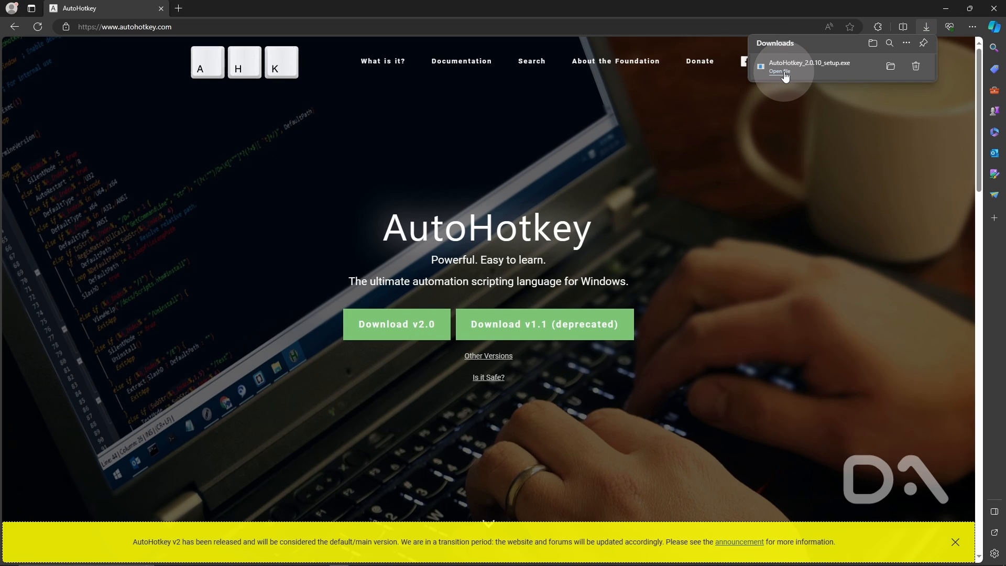
left_click(779, 71)
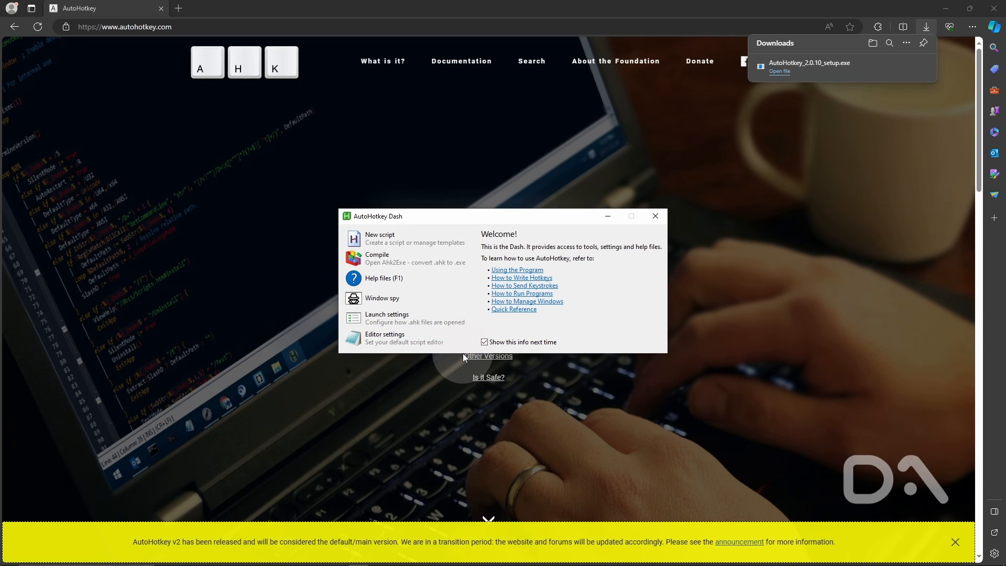
mouse_move(384, 245)
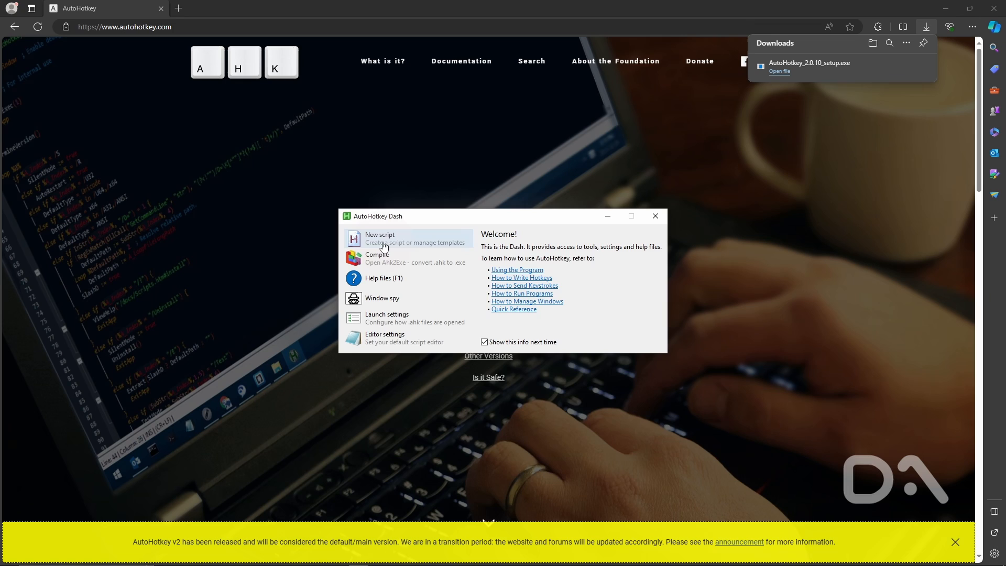
Step: Create a new empty AutoHotkey script named CubaseFix in the Documents AutoHotkey folder
left_click(379, 238)
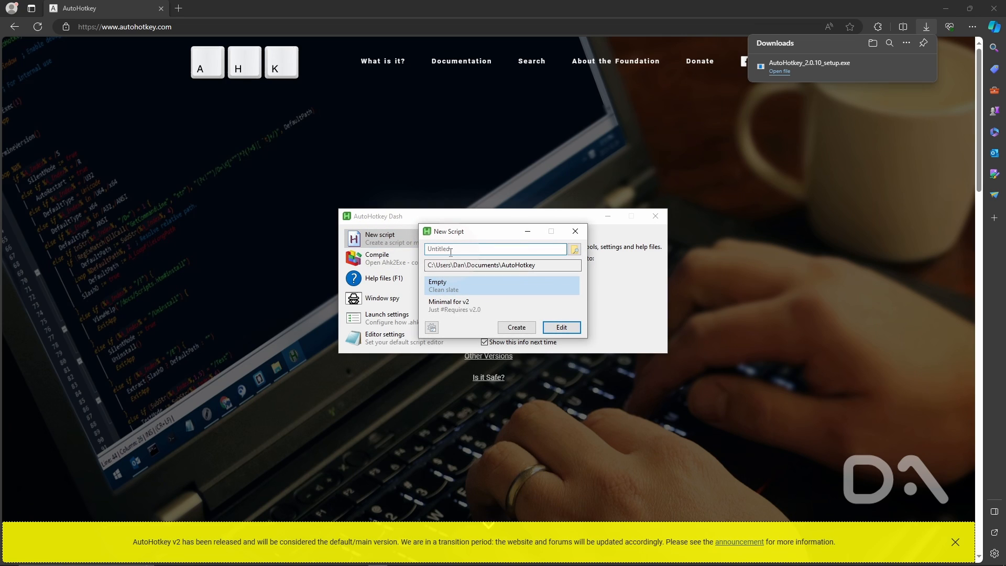
type("C")
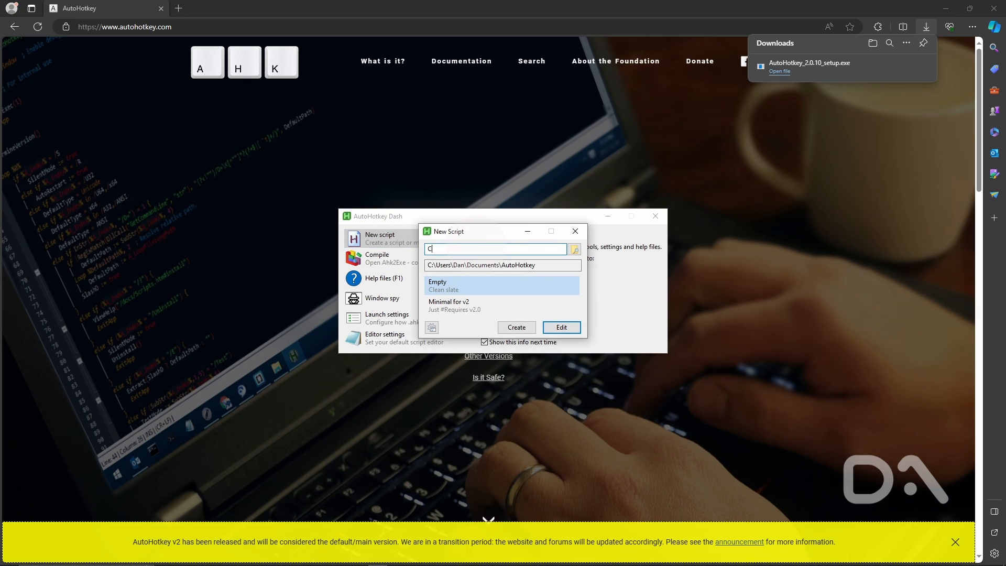
type("ubaseFix")
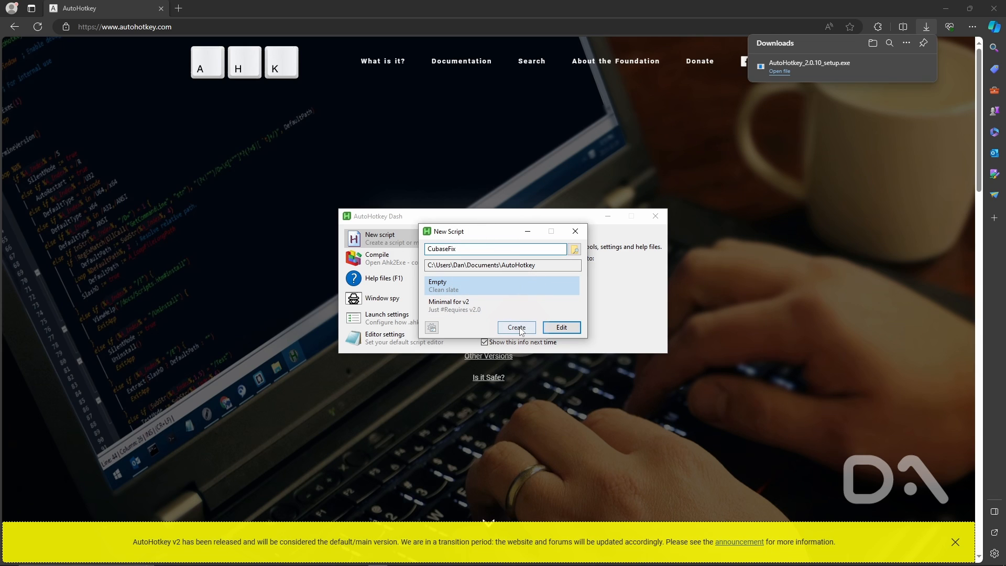
left_click(516, 327)
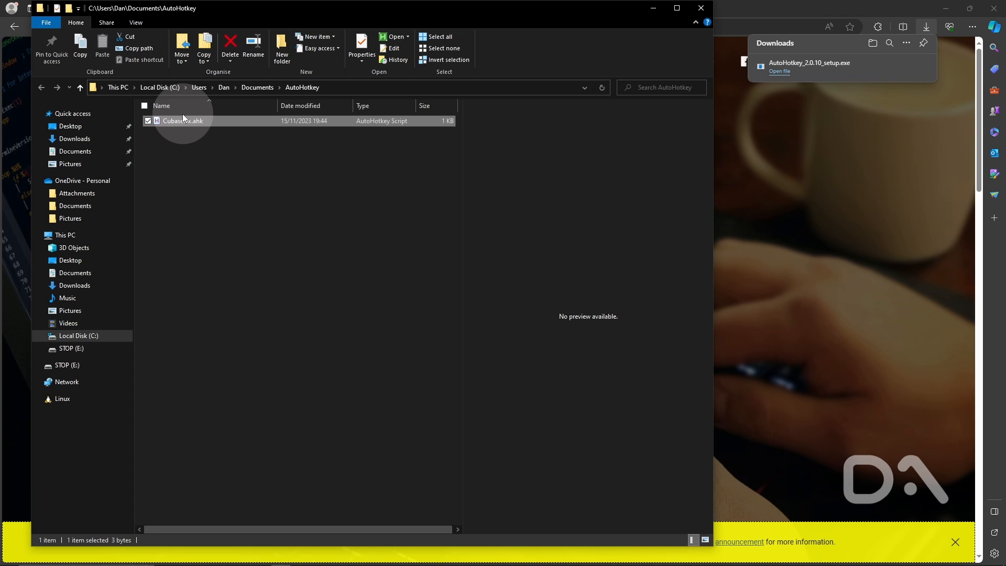
Step: Open CubaseFix.ahk from Explorer for editing in Visual Studio Code
right_click(182, 120)
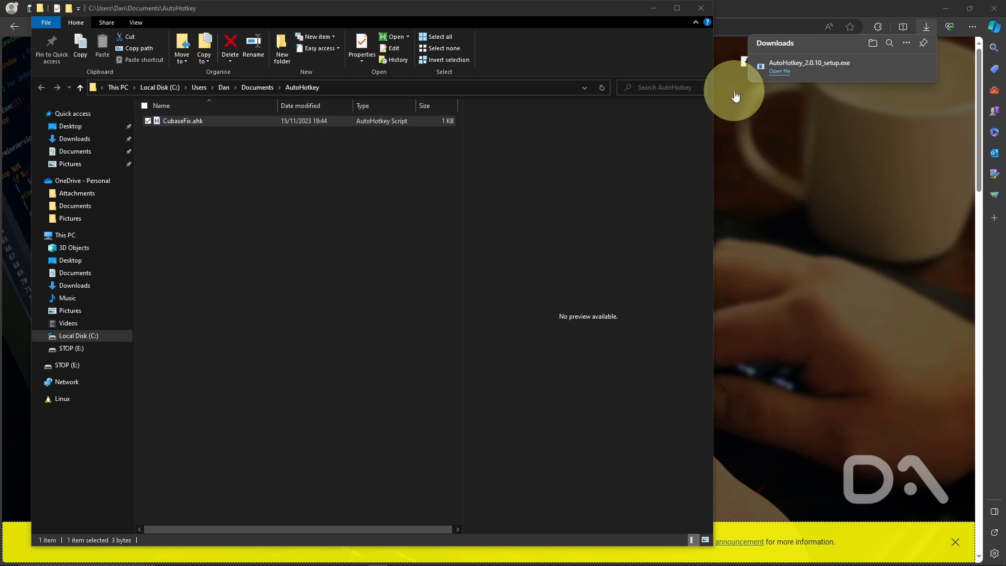
double_click(183, 121)
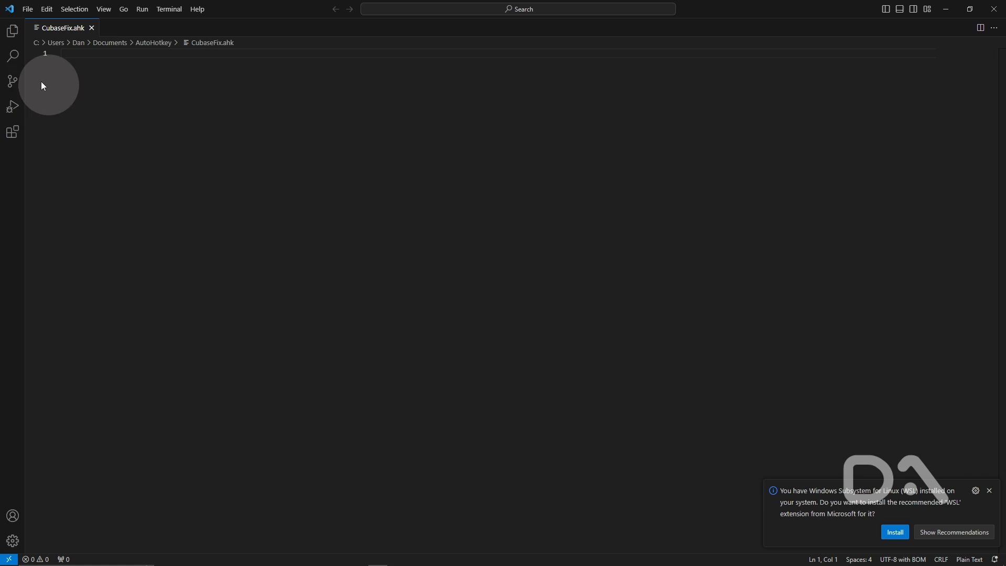
Step: Install the AutoHotkey v2 Language Support extension and return to the empty CubaseFix.ahk
left_click(13, 132)
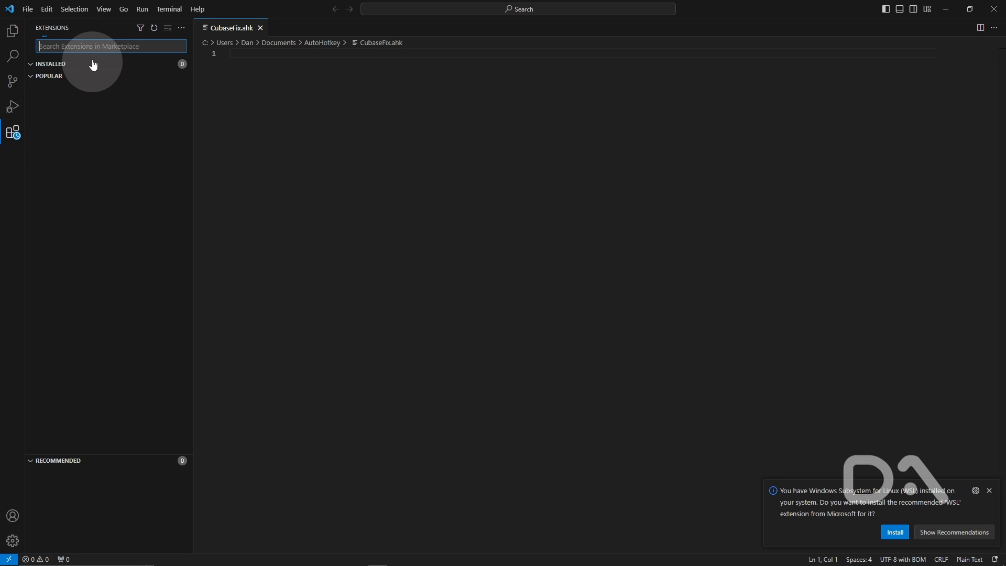
type("autohotkey")
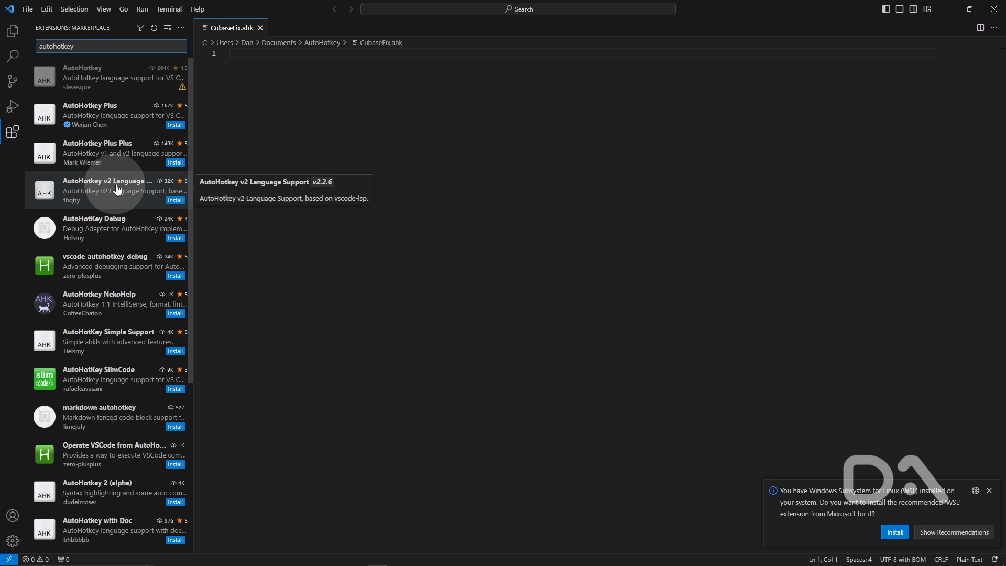
left_click(175, 199)
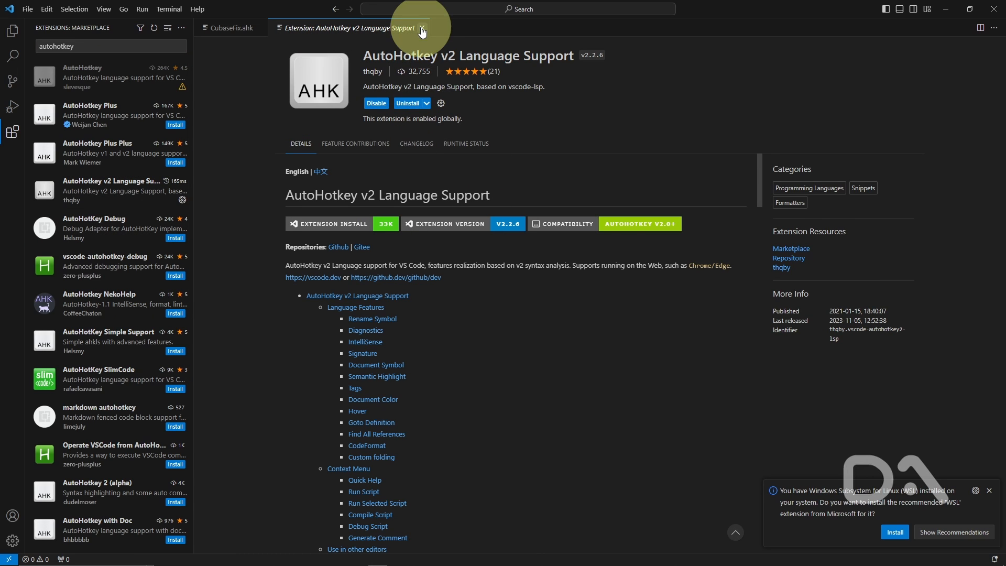
left_click(423, 30)
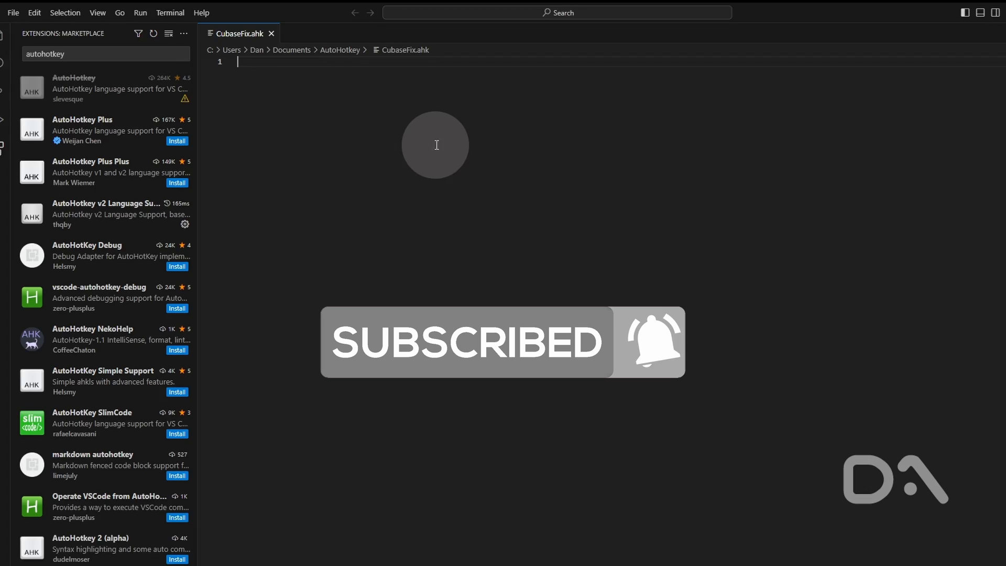
Step: Write a #HotIf WinActive for Cubase13.exe with +WheelUp/+WheelDown remaps sending the opposite wheel direction
type("#HotIf WinActive(\"ahk_exe Cubase13.exe\")")
type("+WheelUp:: Send \"{Blind}{WheelDown}\"")
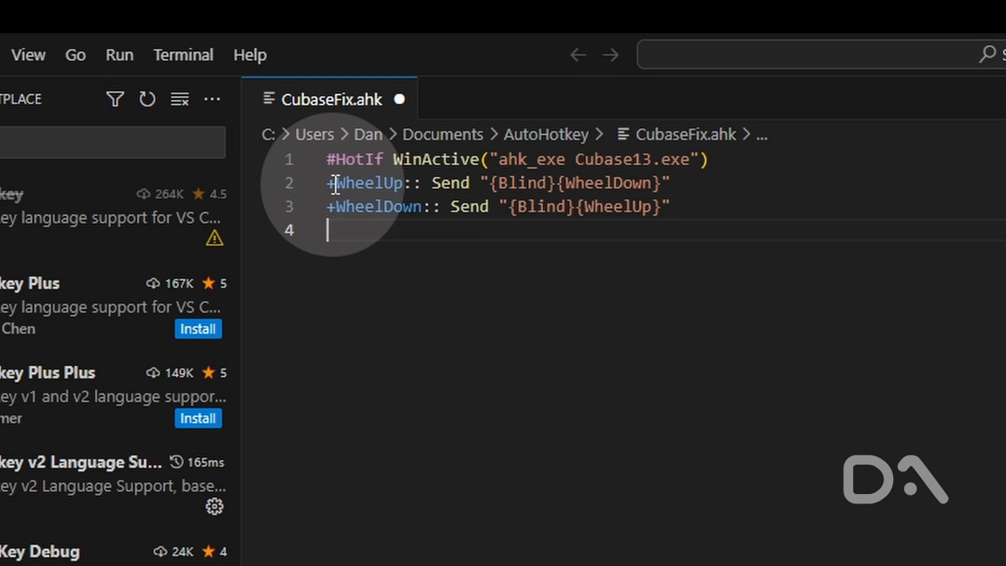
key("shift")
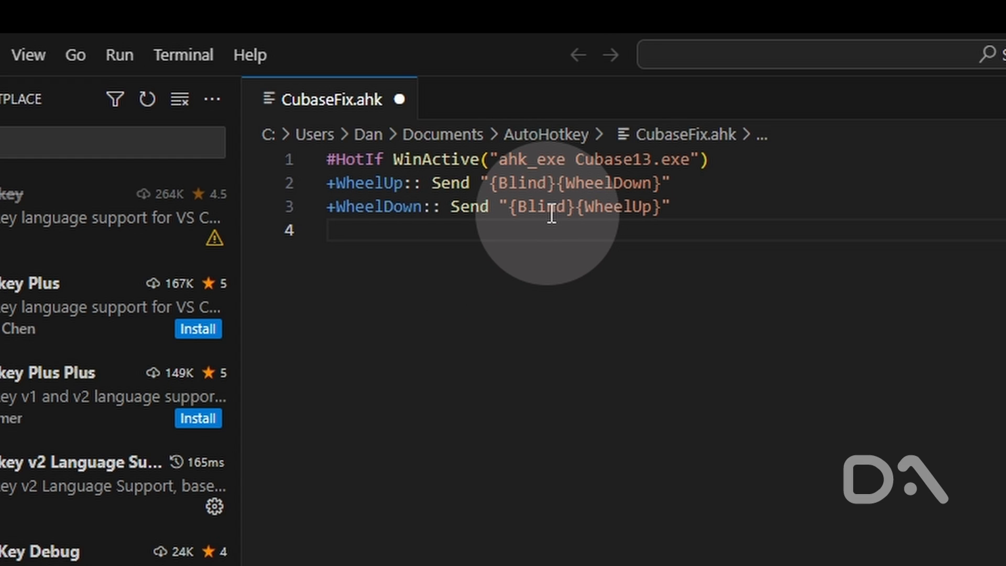
mouse_move(520, 183)
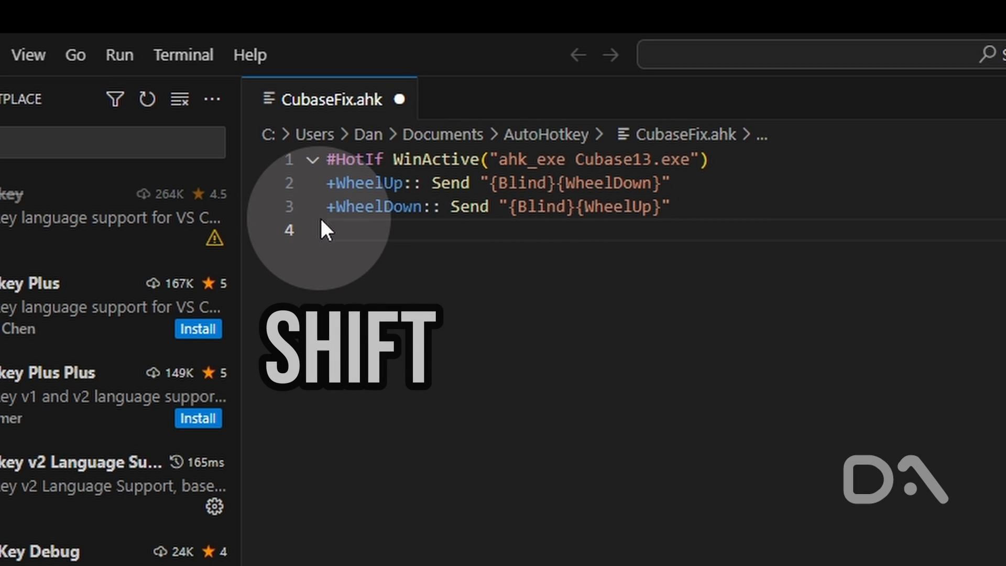
key("shift")
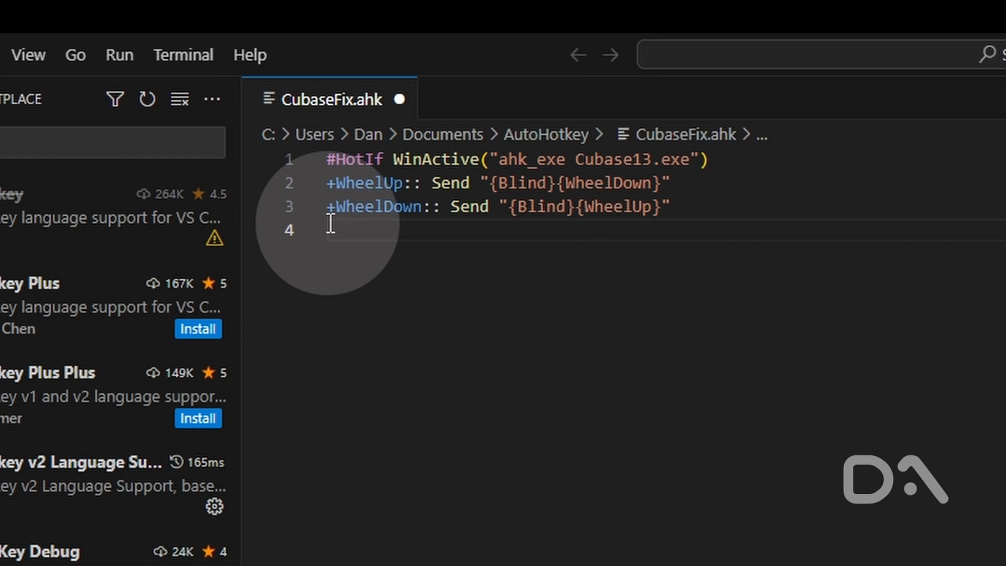
mouse_move(478, 244)
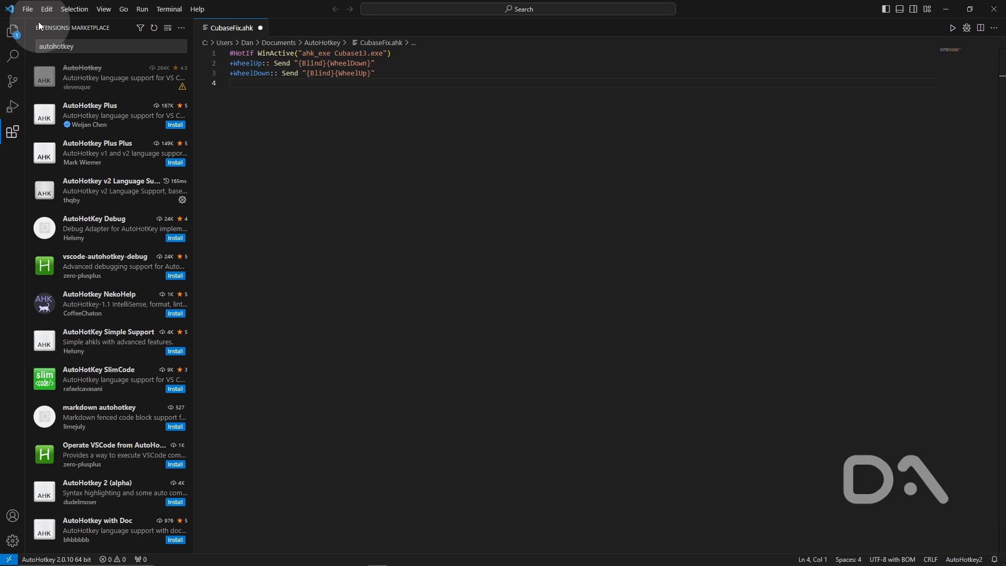
Step: Save CubaseFix.ahk via the File menu and run the script
left_click(28, 8)
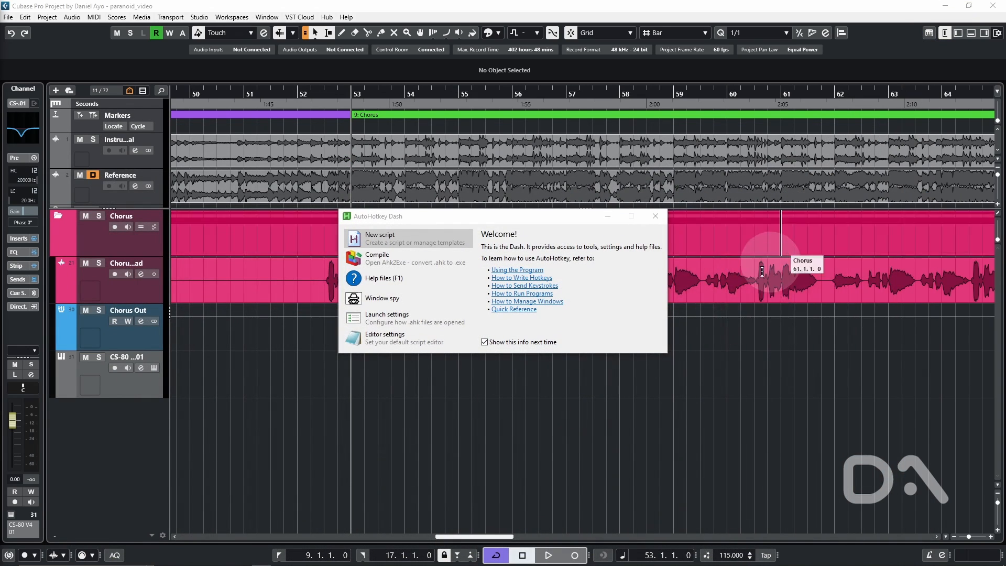
Step: Shift-scroll the Cubase arrangement forward and back to verify the reversed horizontal scrolling
left_click(654, 216)
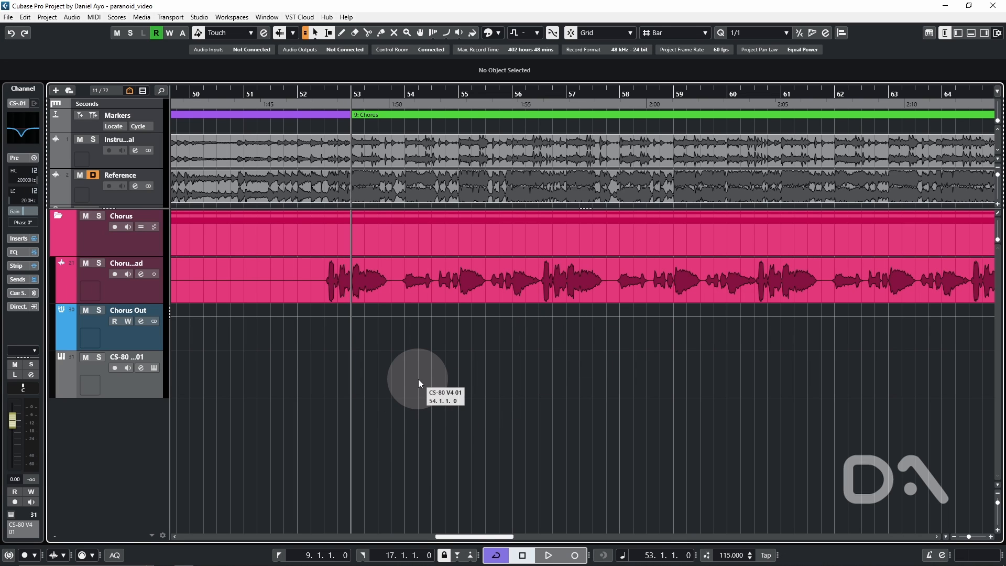
key("shift")
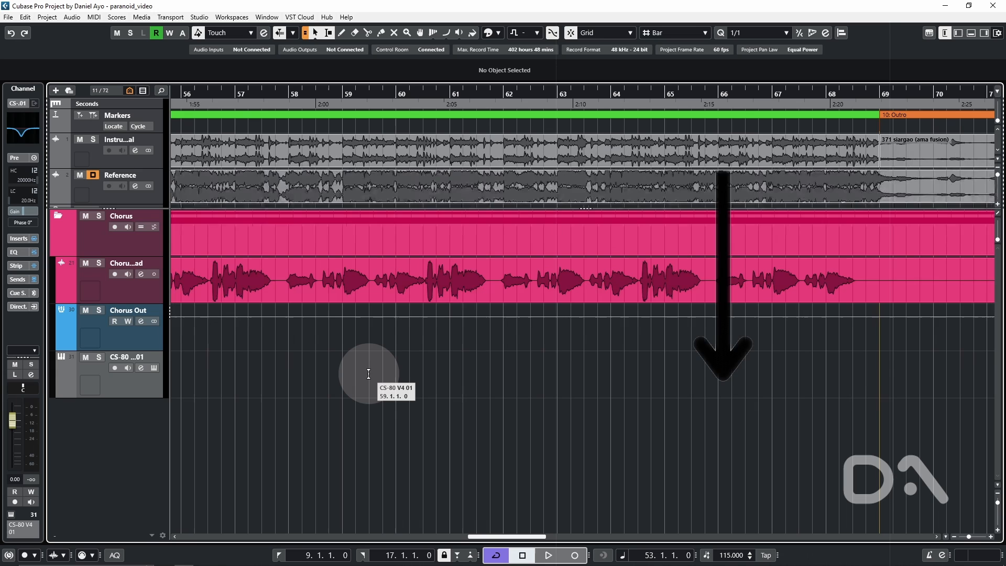
scroll("right", 3)
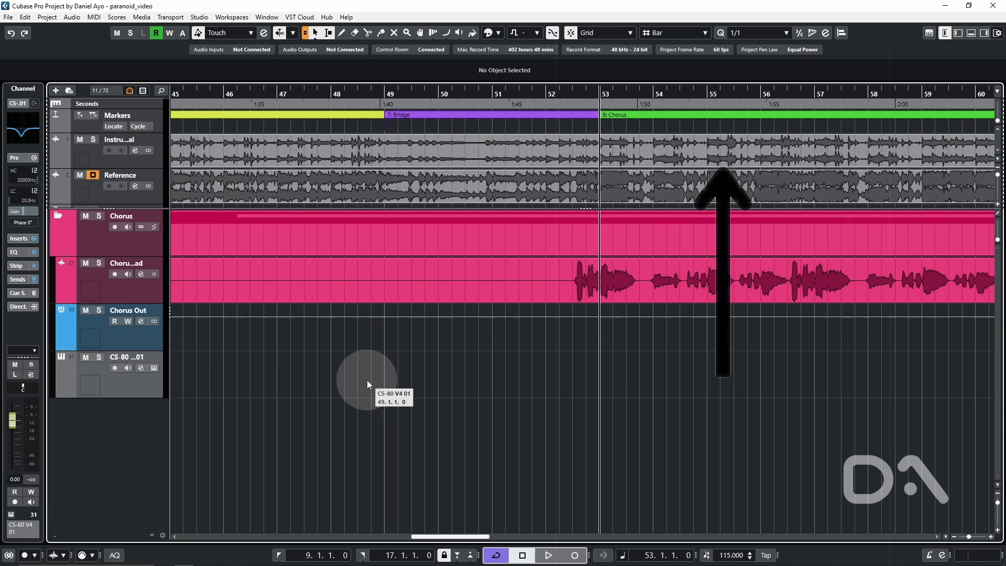
scroll("left", 3)
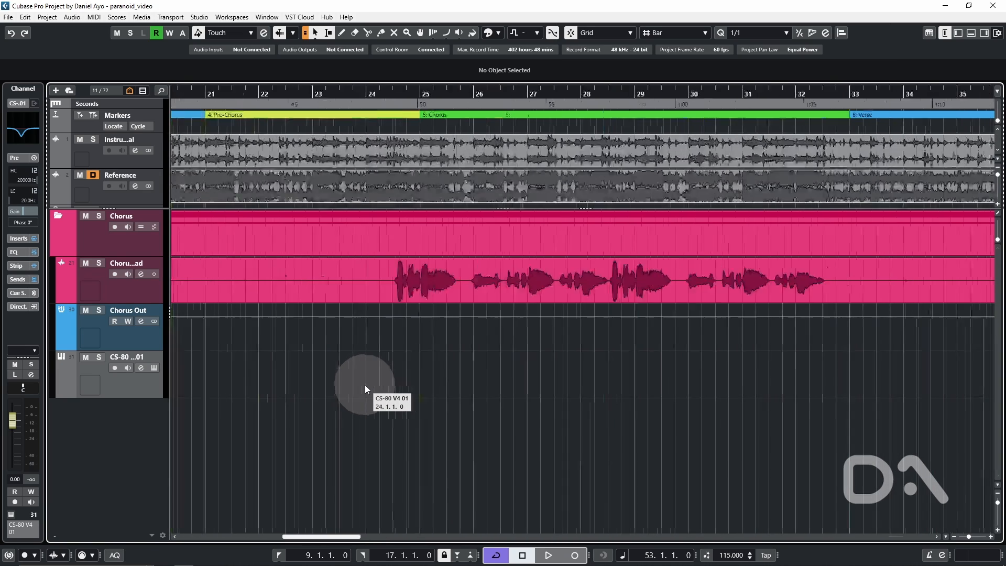
scroll("left", 3)
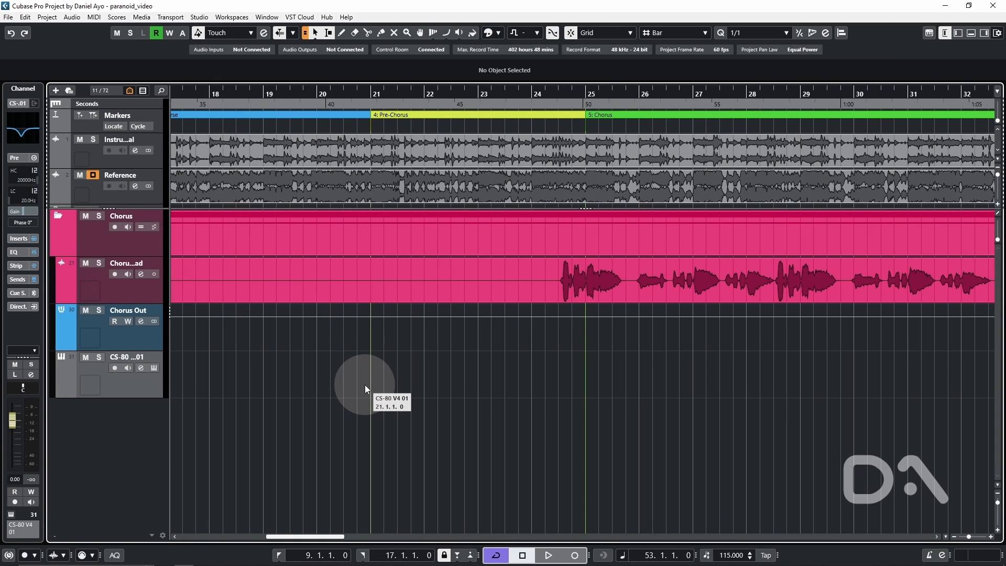